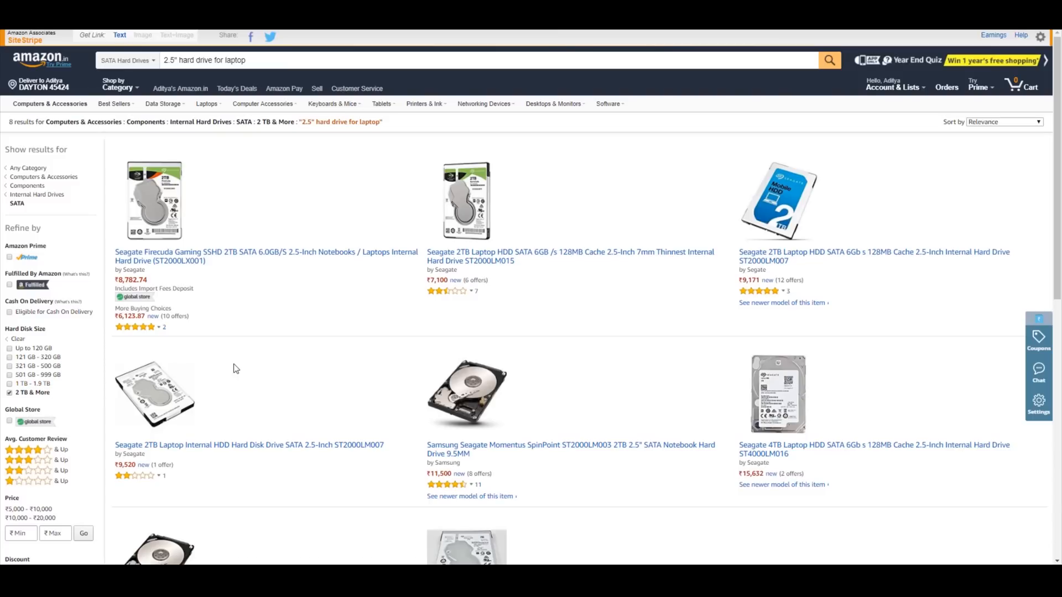
mouse_move(252, 357)
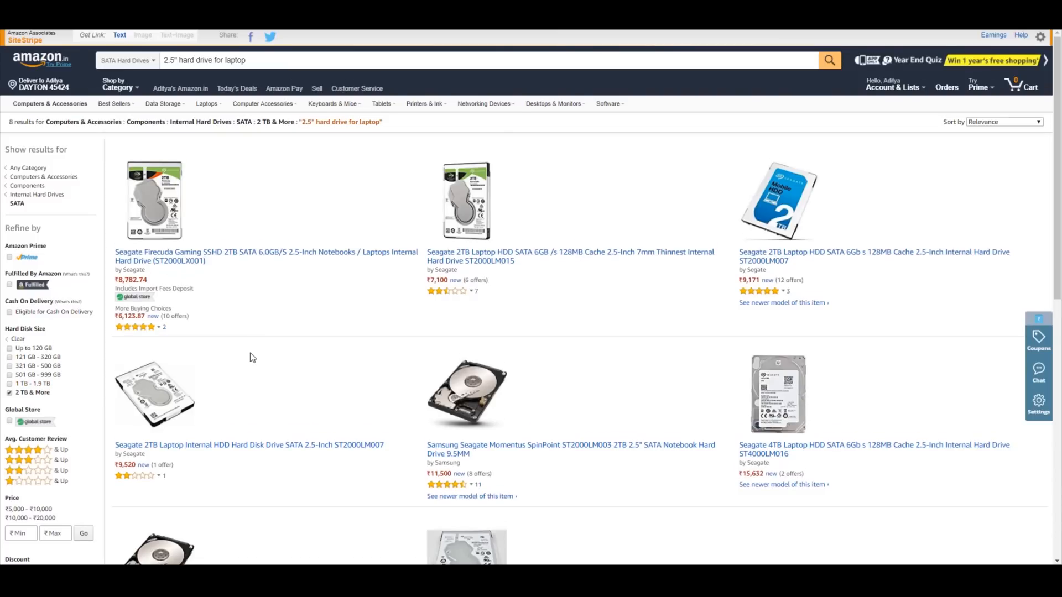
Scroll through the 2TB-and-more 2.5" laptop hard drive results before searching for 2tb ssd
scroll("down", 3)
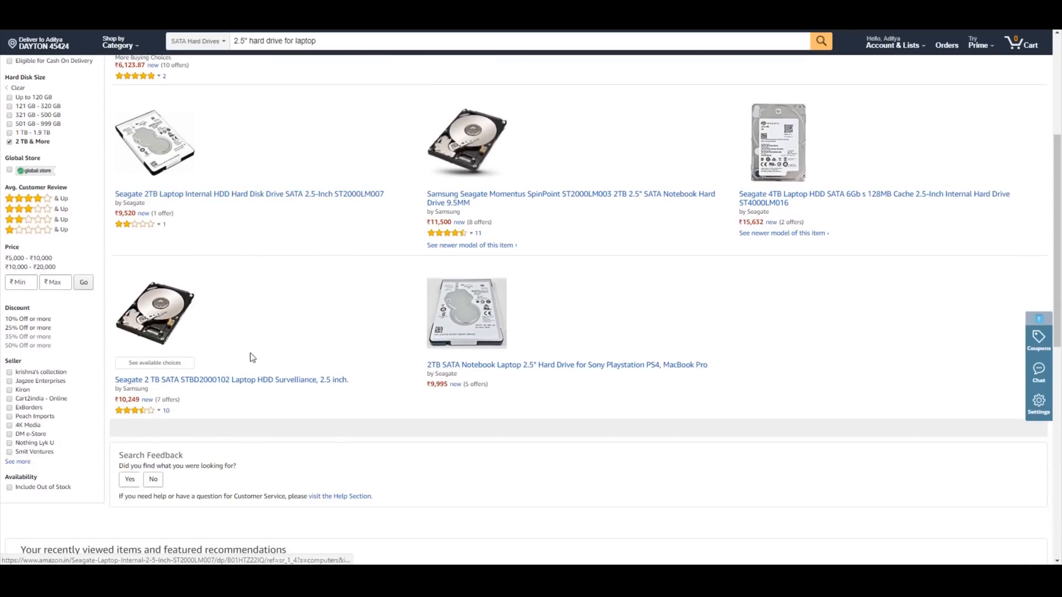
scroll("up", 3)
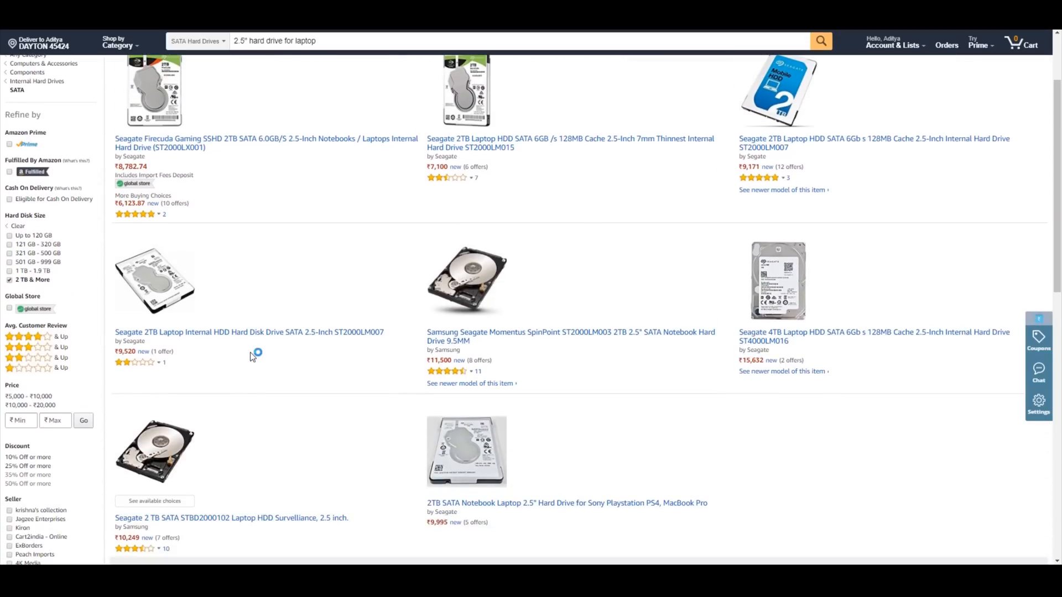
scroll("up", 3)
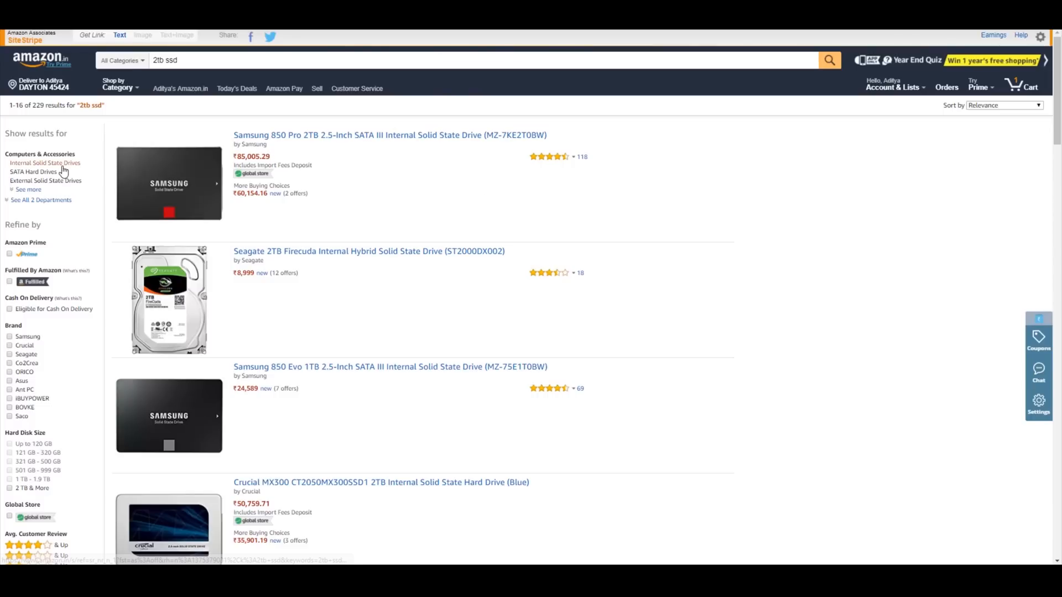
mouse_move(738, 208)
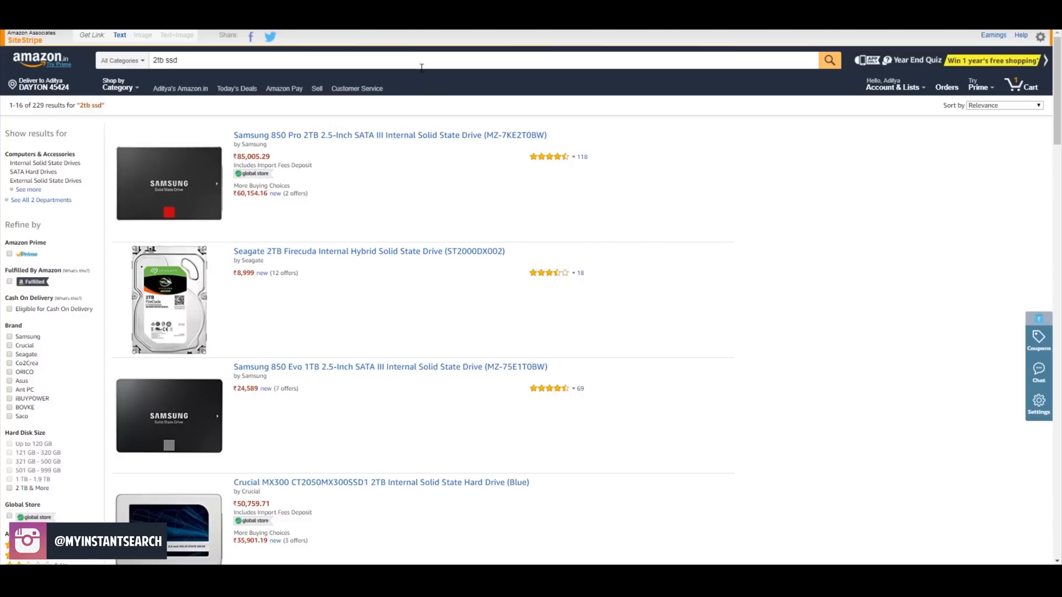
scroll("down", 3)
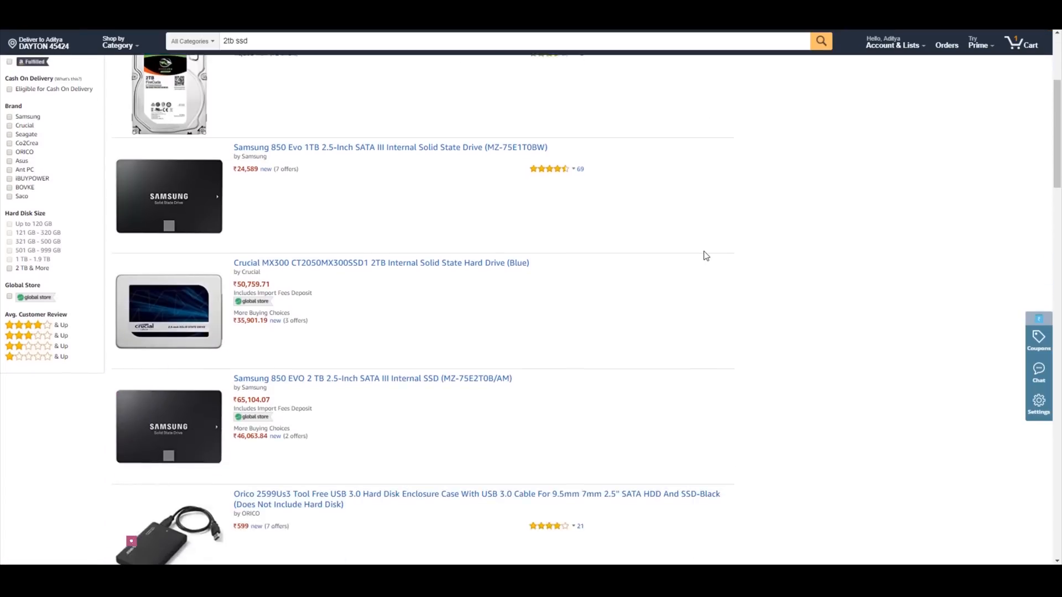
scroll("up", 3)
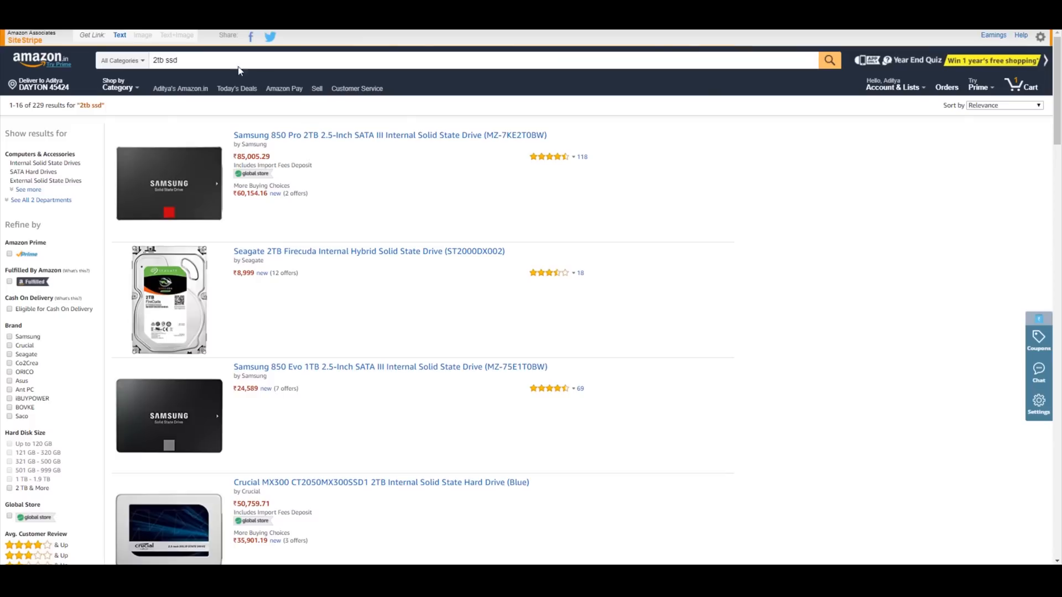
triple_click(165, 59)
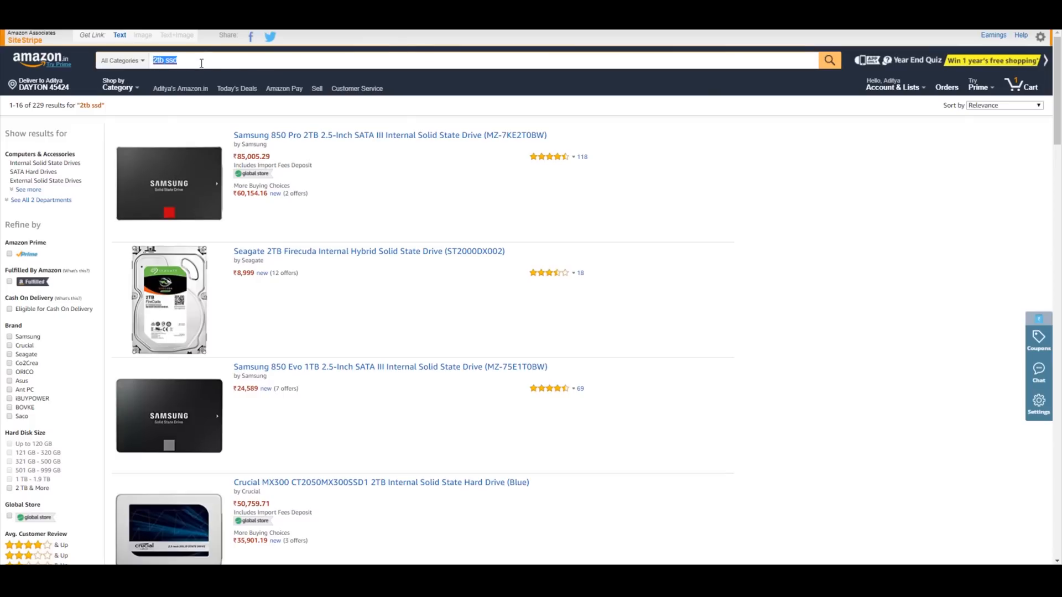
left_click(173, 60)
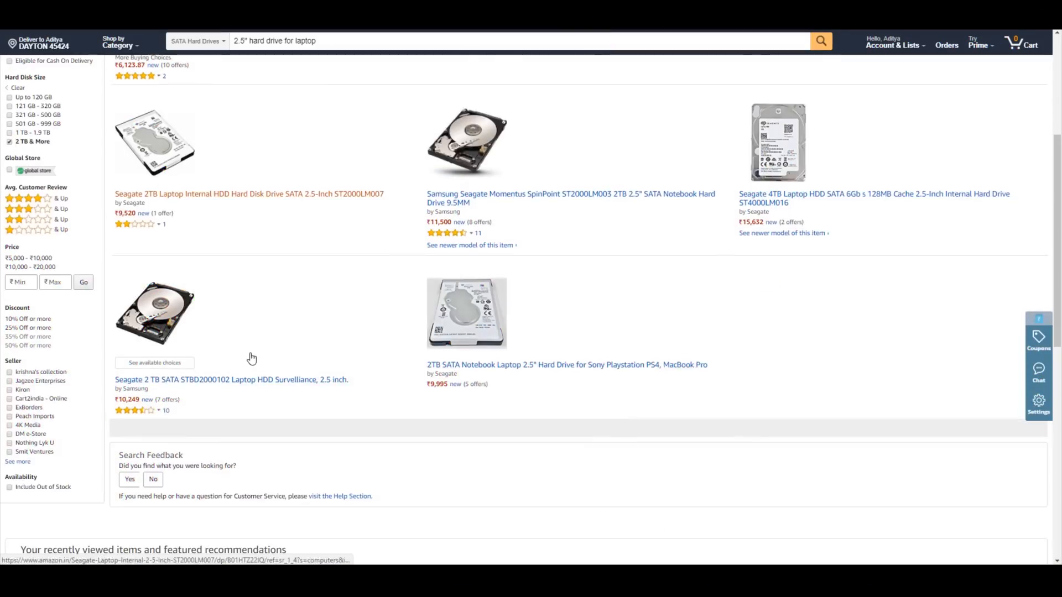
Scroll the Seagate FireCuda Gaming SSHD 2TB page before searching for adata 2tb
scroll("up", 3)
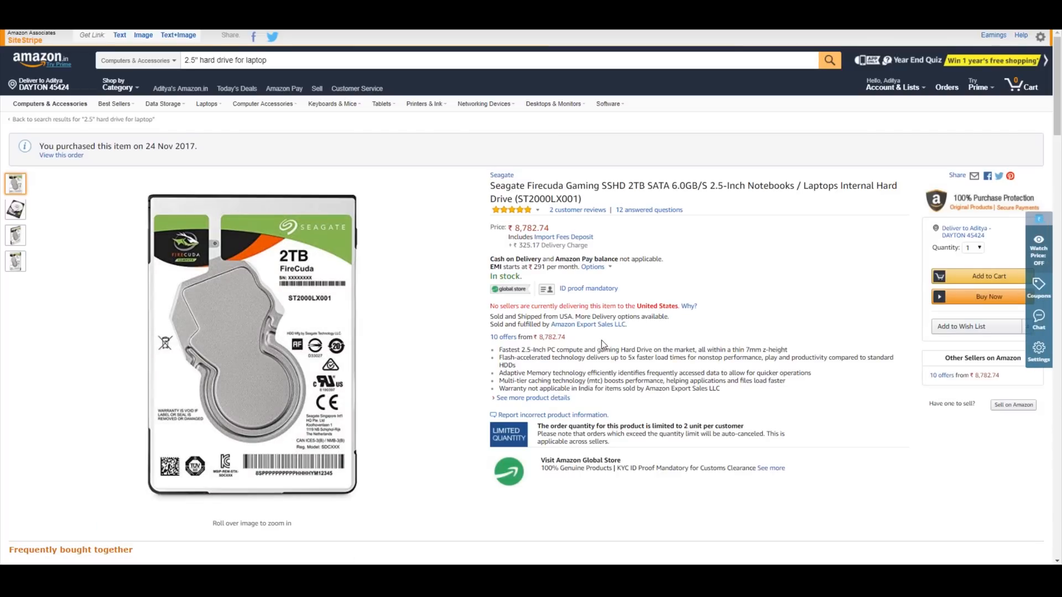
scroll("down", 3)
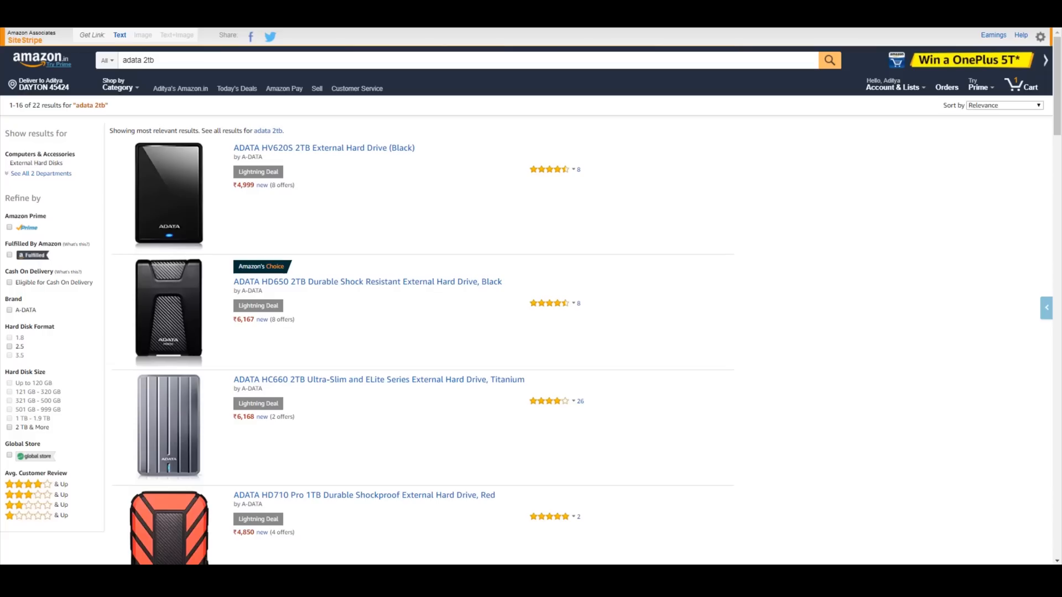
mouse_move(258, 203)
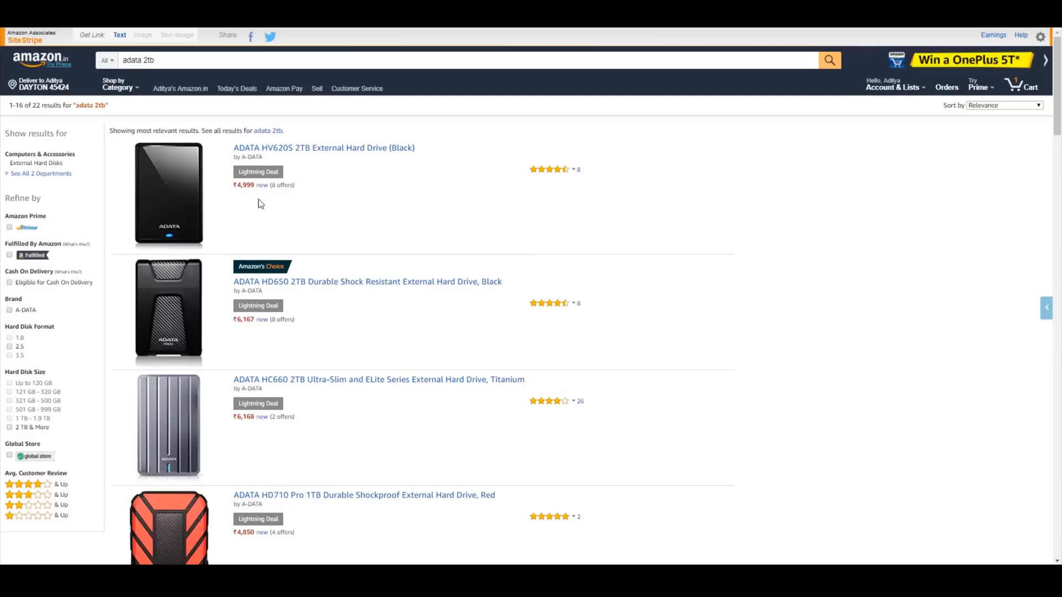
mouse_move(324, 147)
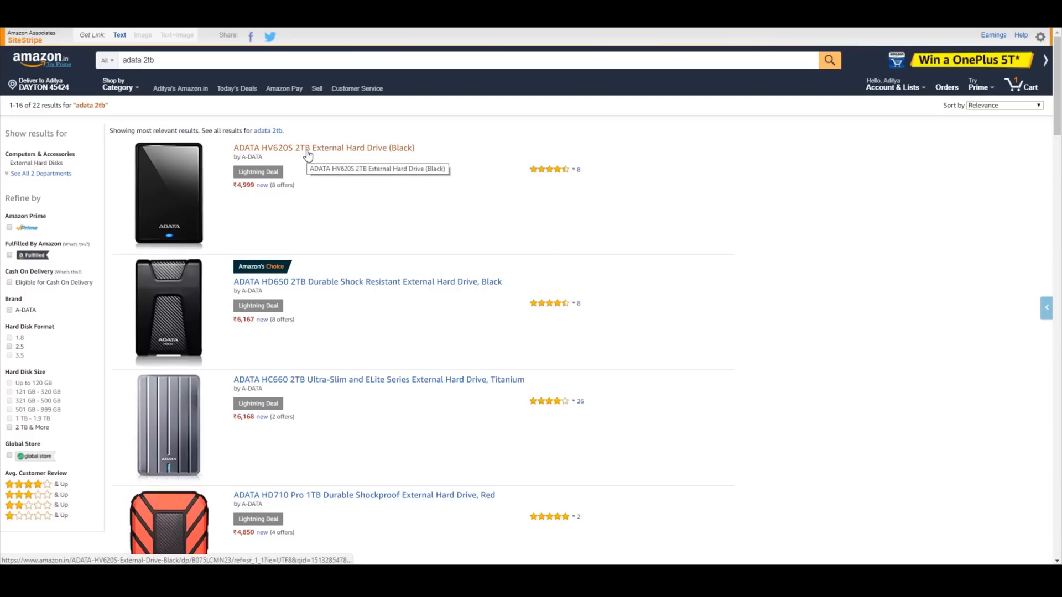
Open the ADATA HV620S 2TB External Hard Drive listing from the adata 2tb results
left_click(324, 147)
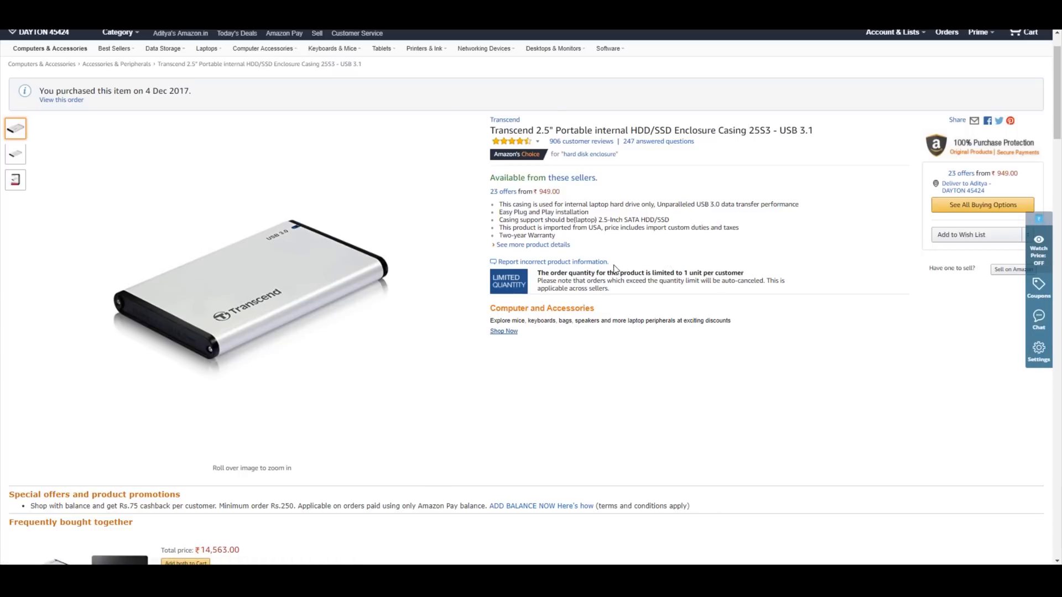
mouse_move(677, 272)
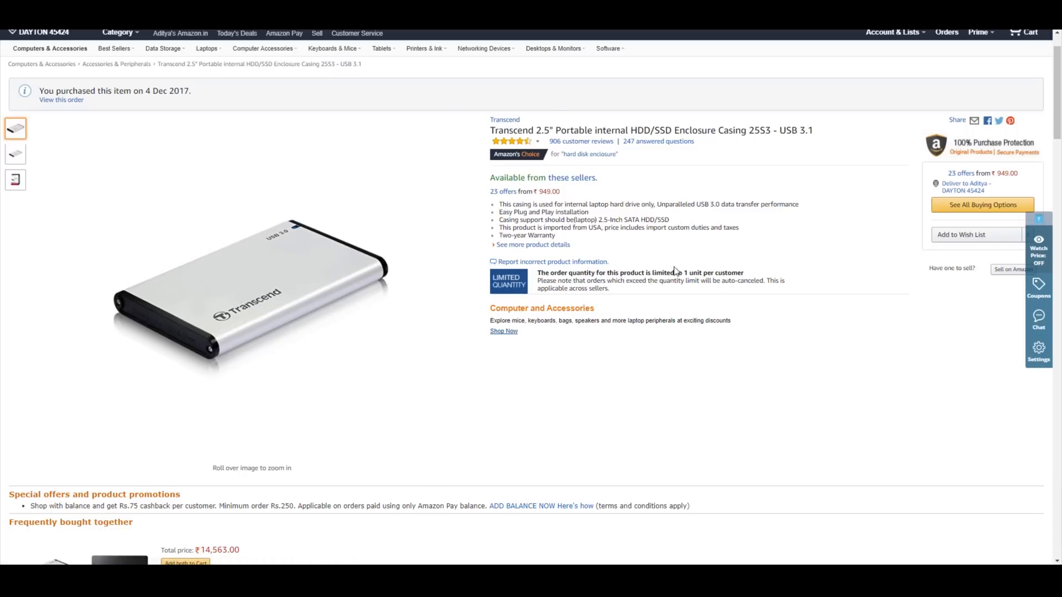
mouse_move(693, 249)
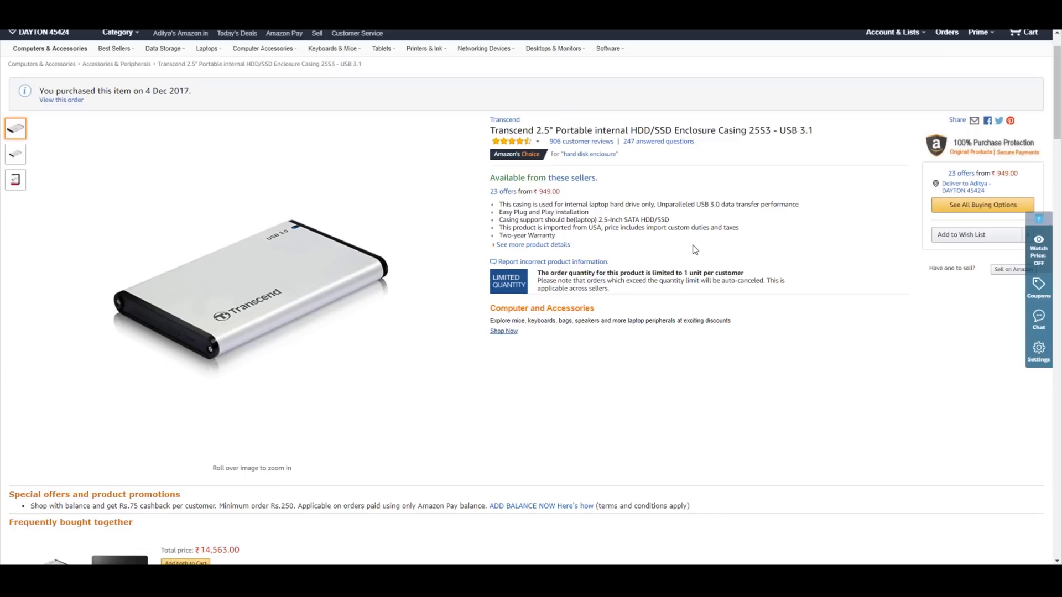
Scroll down the Transcend 25S3 enclosure page to the one-star customer reviews
scroll("down", 3)
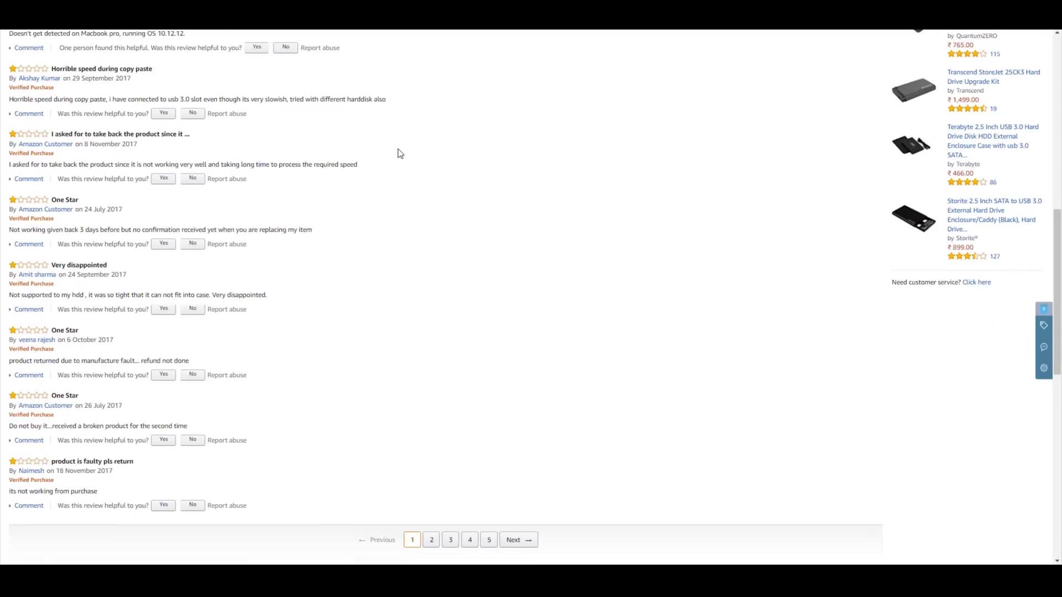